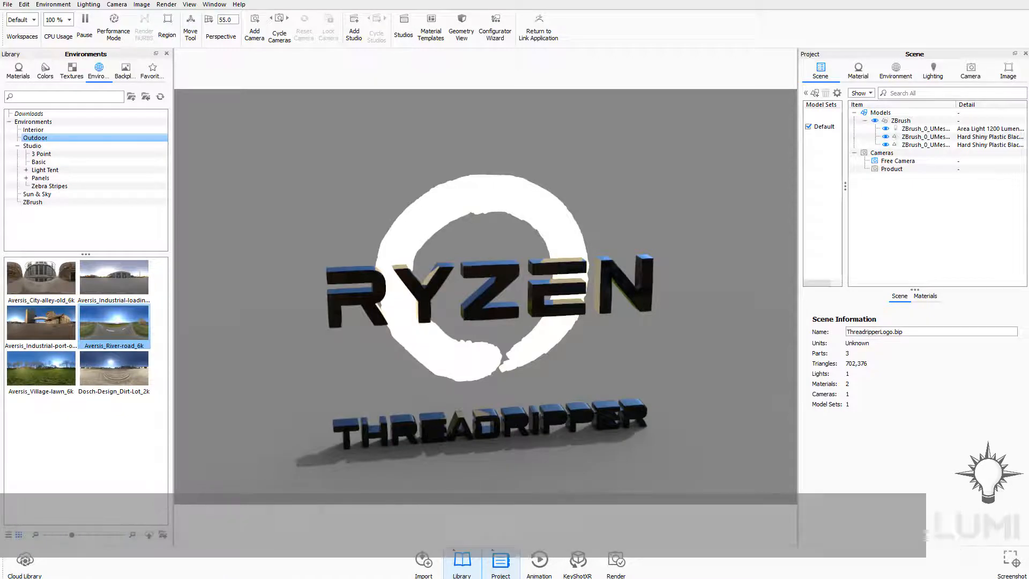
# Step: Open KeyShot Cloud Library and browse its Textures collection
pyautogui.click(24, 563)
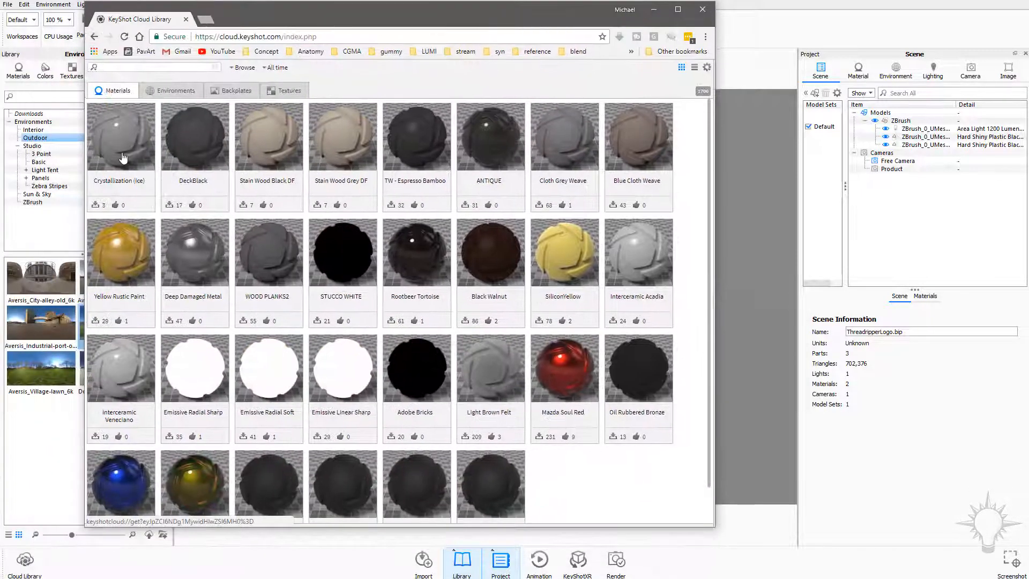
pyautogui.click(289, 91)
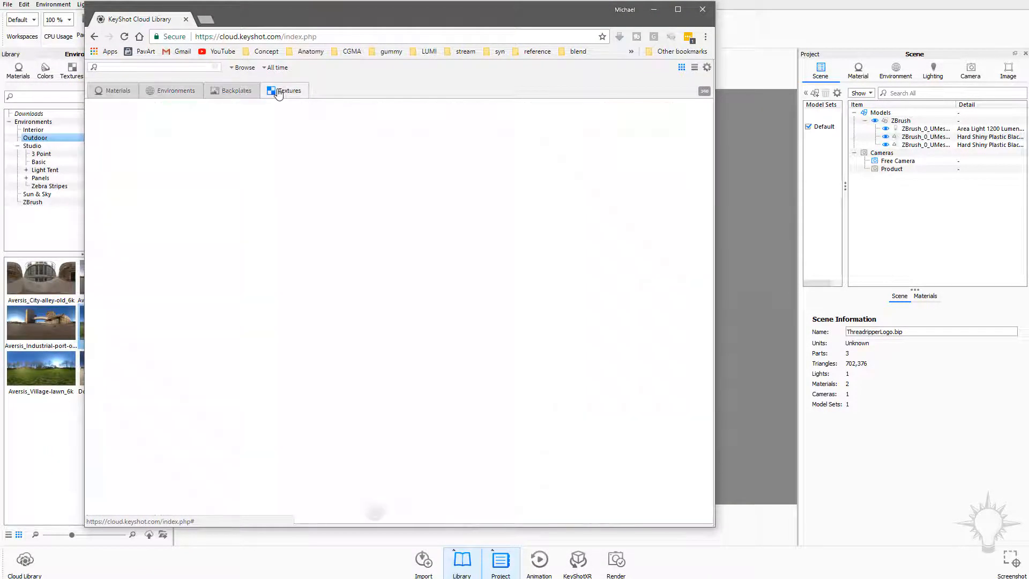
pyautogui.click(289, 90)
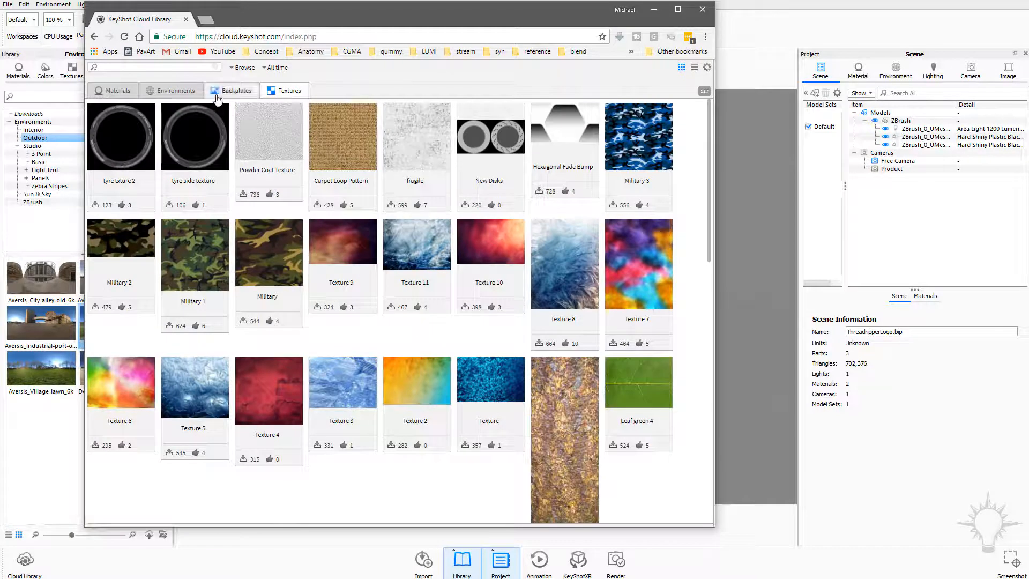
# Step: Download Indoor Luxion Kitchen from the Environments collection through keyshot_cloud_handler
pyautogui.click(175, 90)
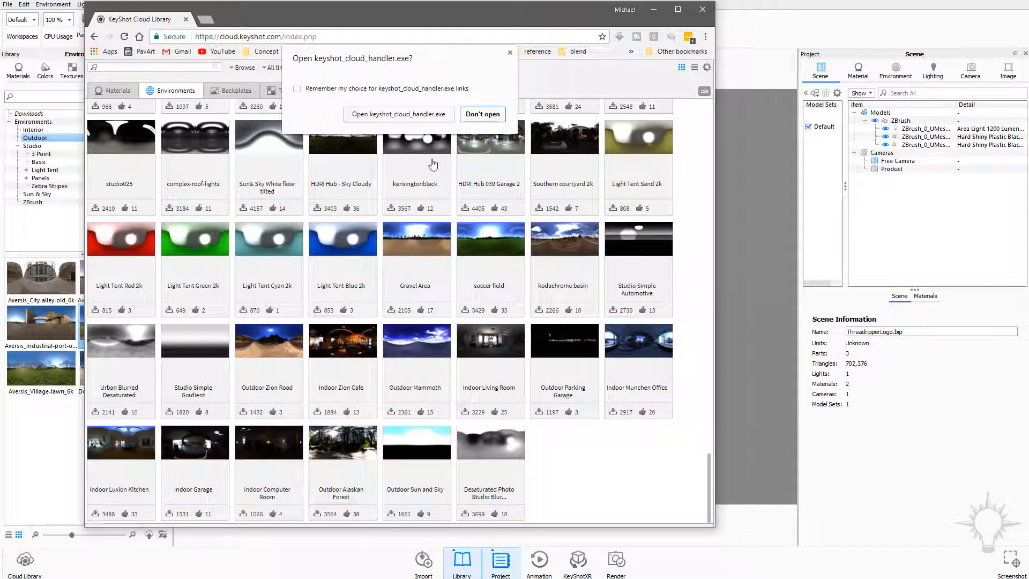
pyautogui.click(482, 114)
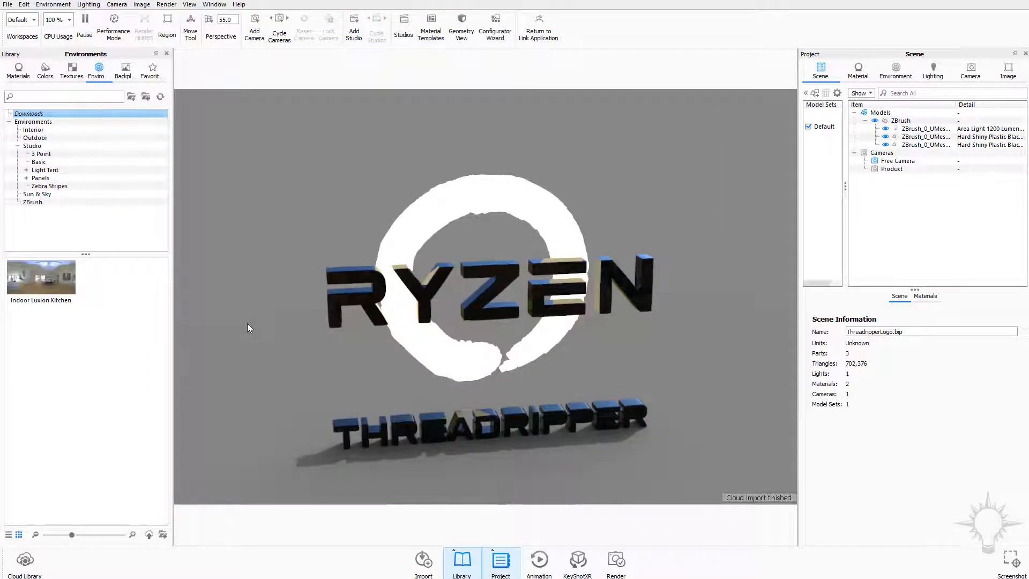
# Step: Apply Indoor Luxion Kitchen from the downloaded environments and view its Project Environment settings
pyautogui.click(33, 129)
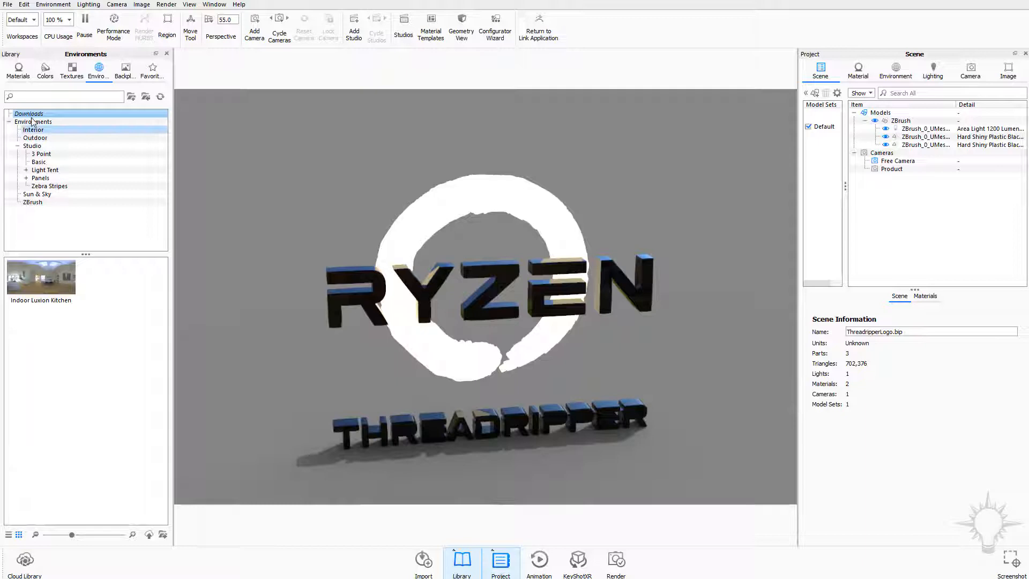
pyautogui.click(28, 113)
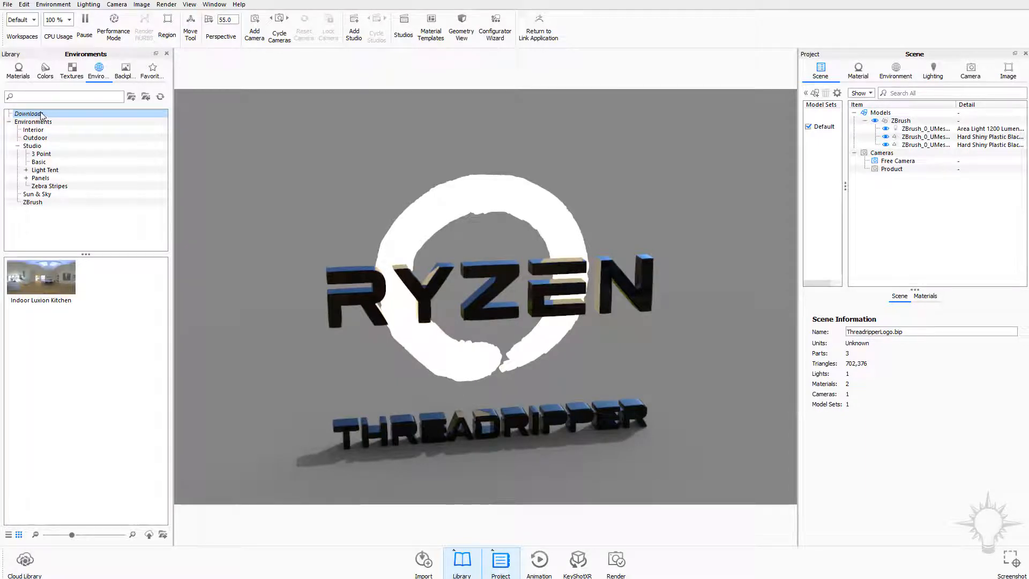
pyautogui.moveTo(41, 277)
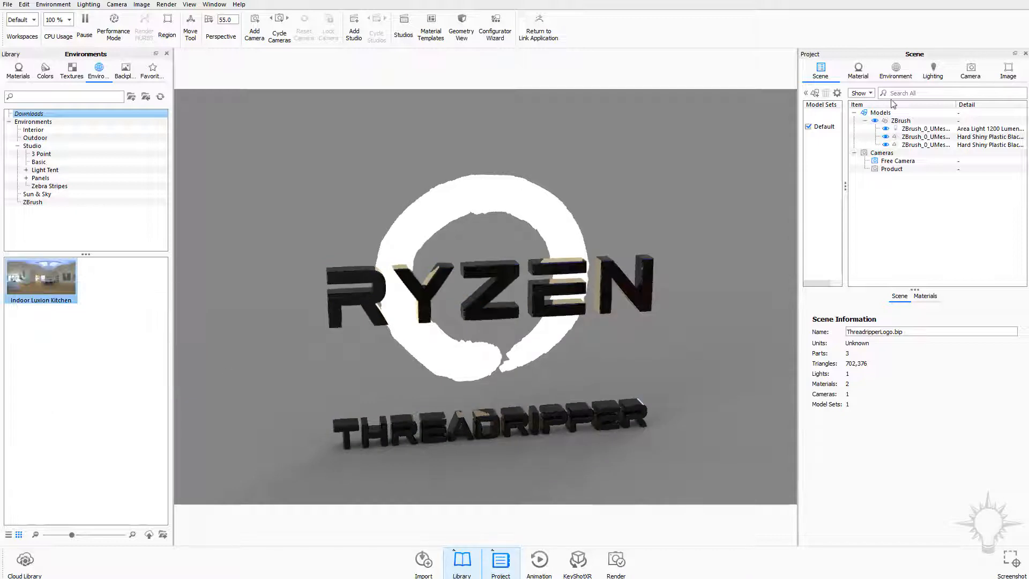
pyautogui.click(895, 70)
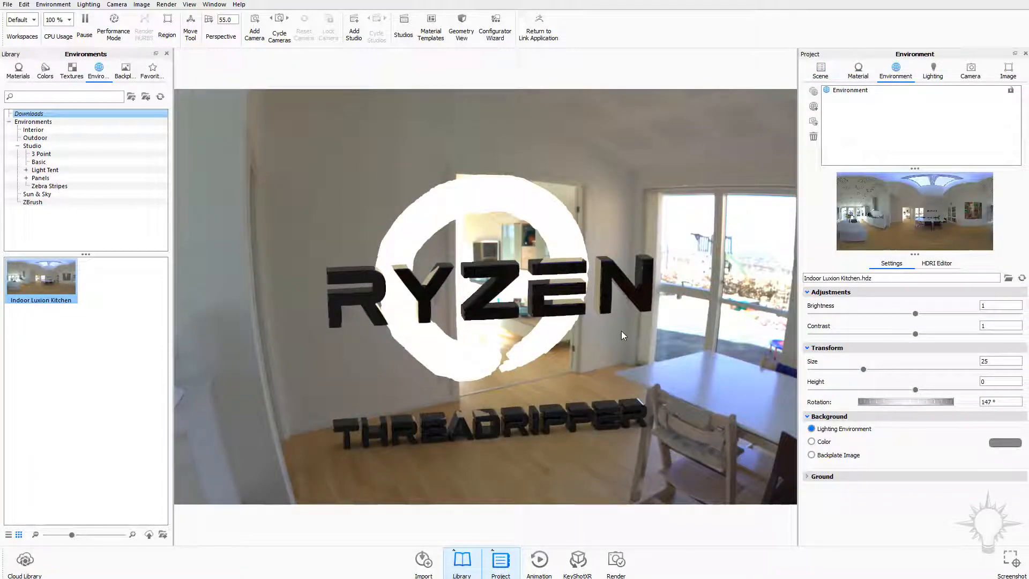
# Step: Reopen Cloud Library and search the Materials collection for 'rubber'
pyautogui.click(24, 559)
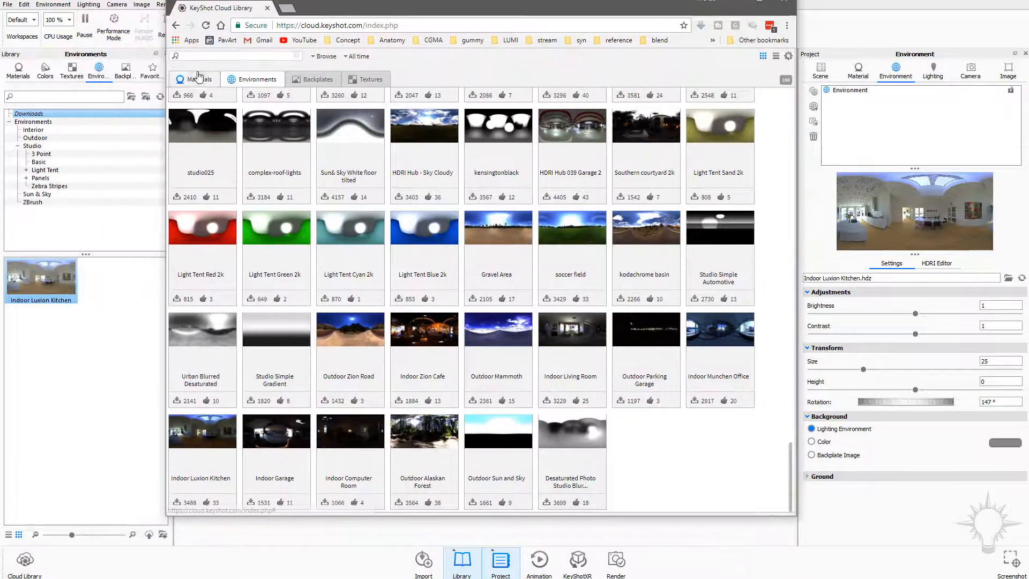
pyautogui.click(199, 79)
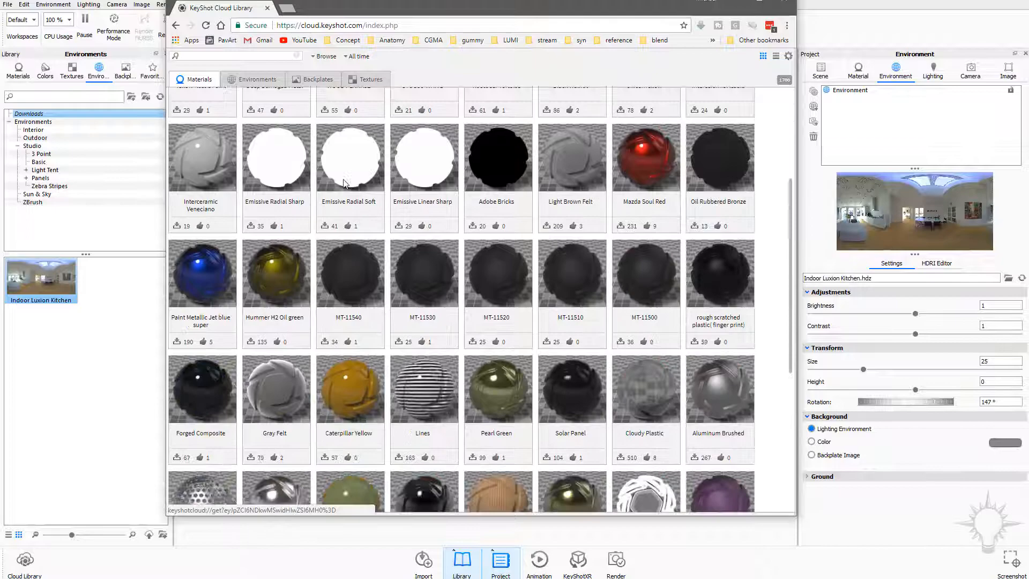
pyautogui.scroll(-3)
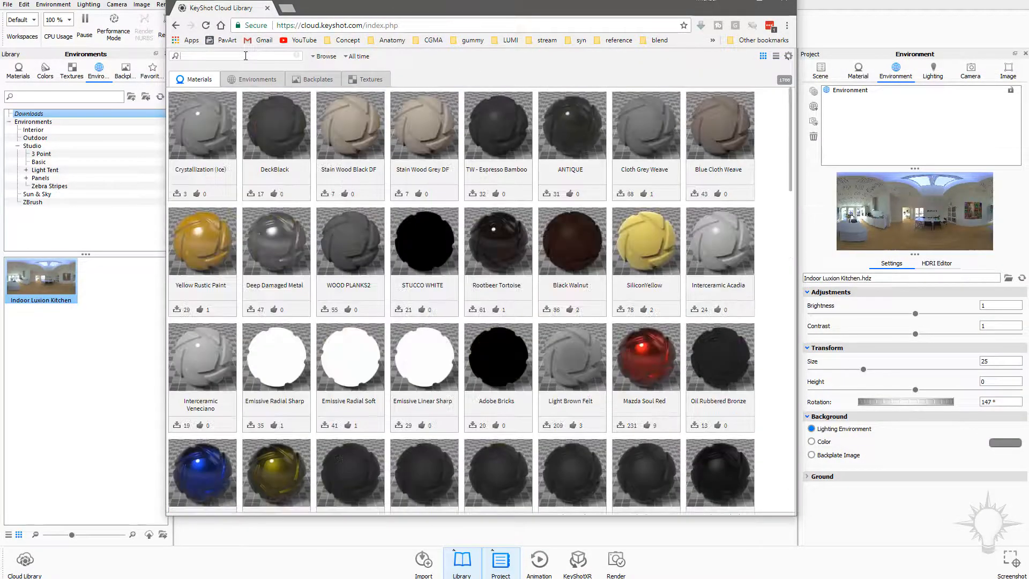
pyautogui.write('rubber')
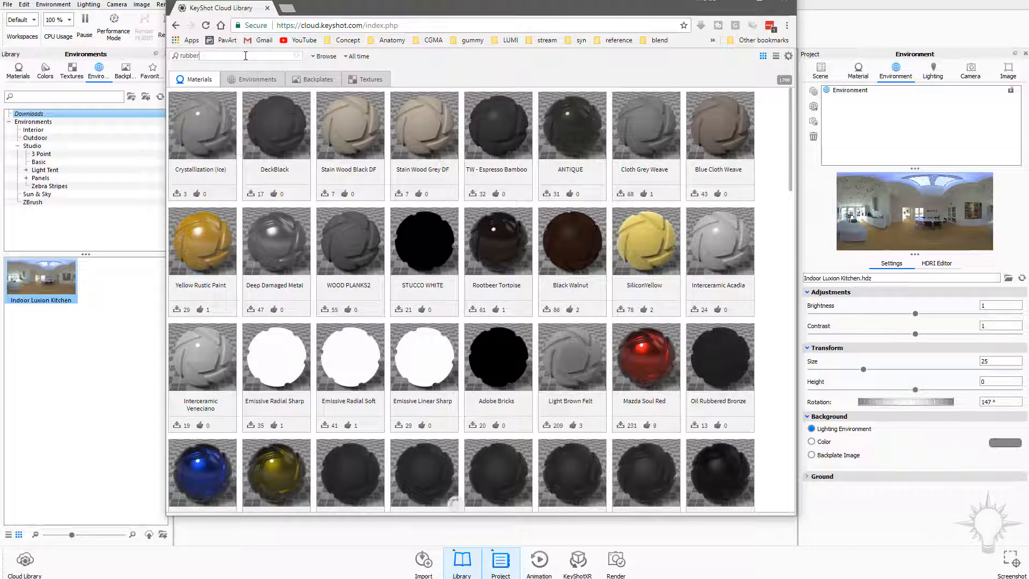
pyautogui.press('Return')
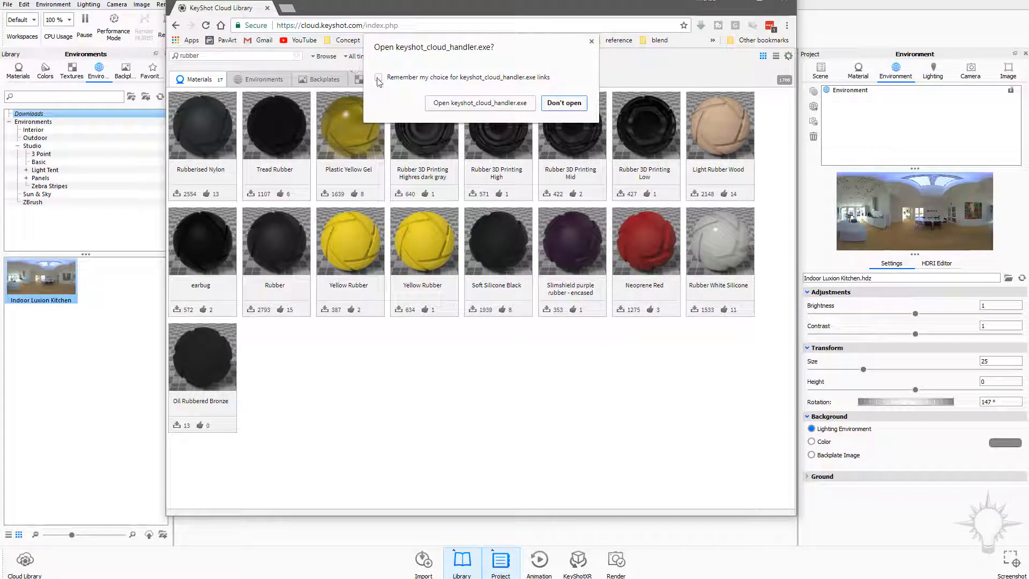
# Step: Download Neoprene Red and confirm it under Library > Materials > Downloads
pyautogui.click(562, 103)
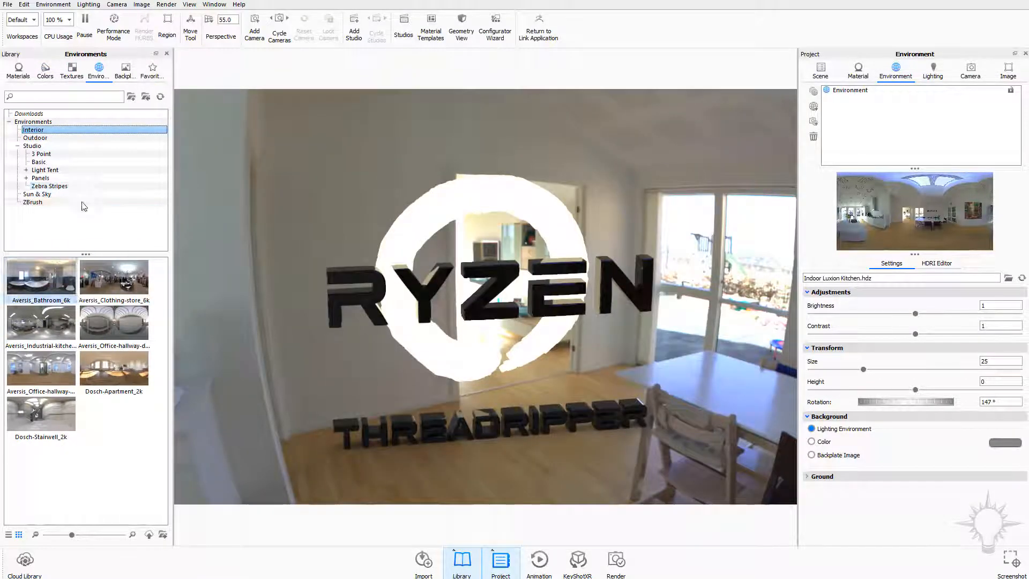
pyautogui.click(28, 113)
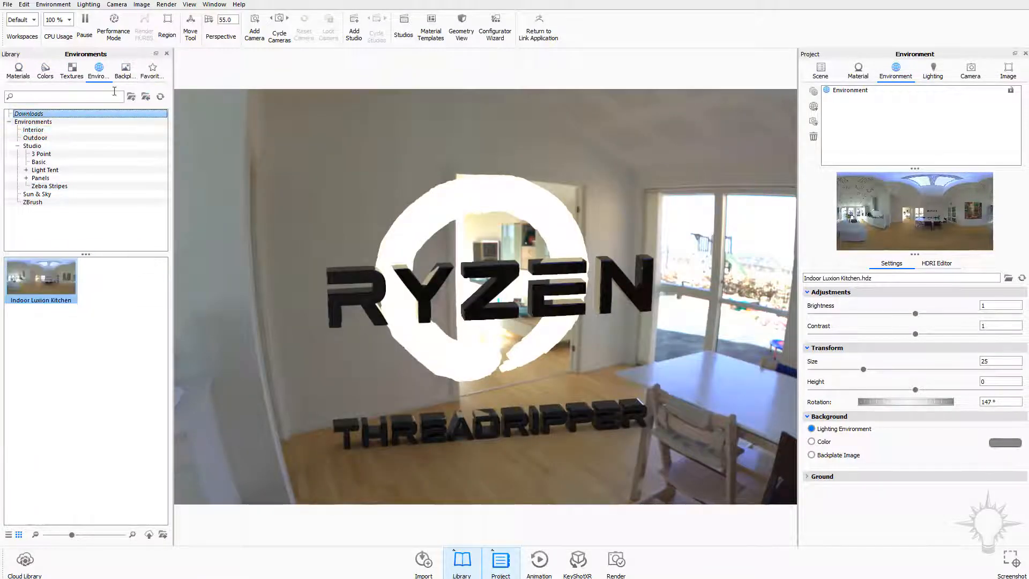
pyautogui.click(18, 71)
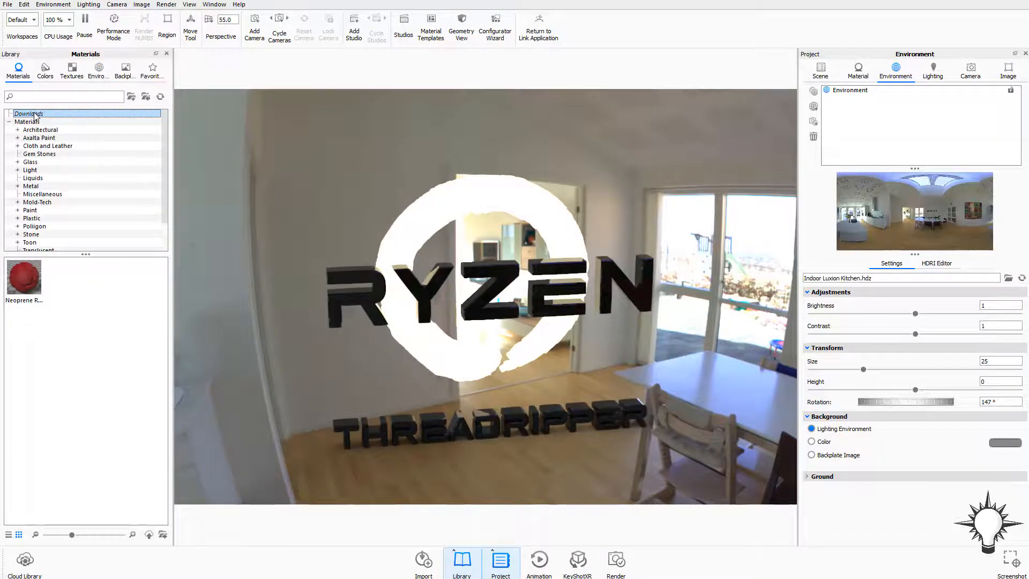